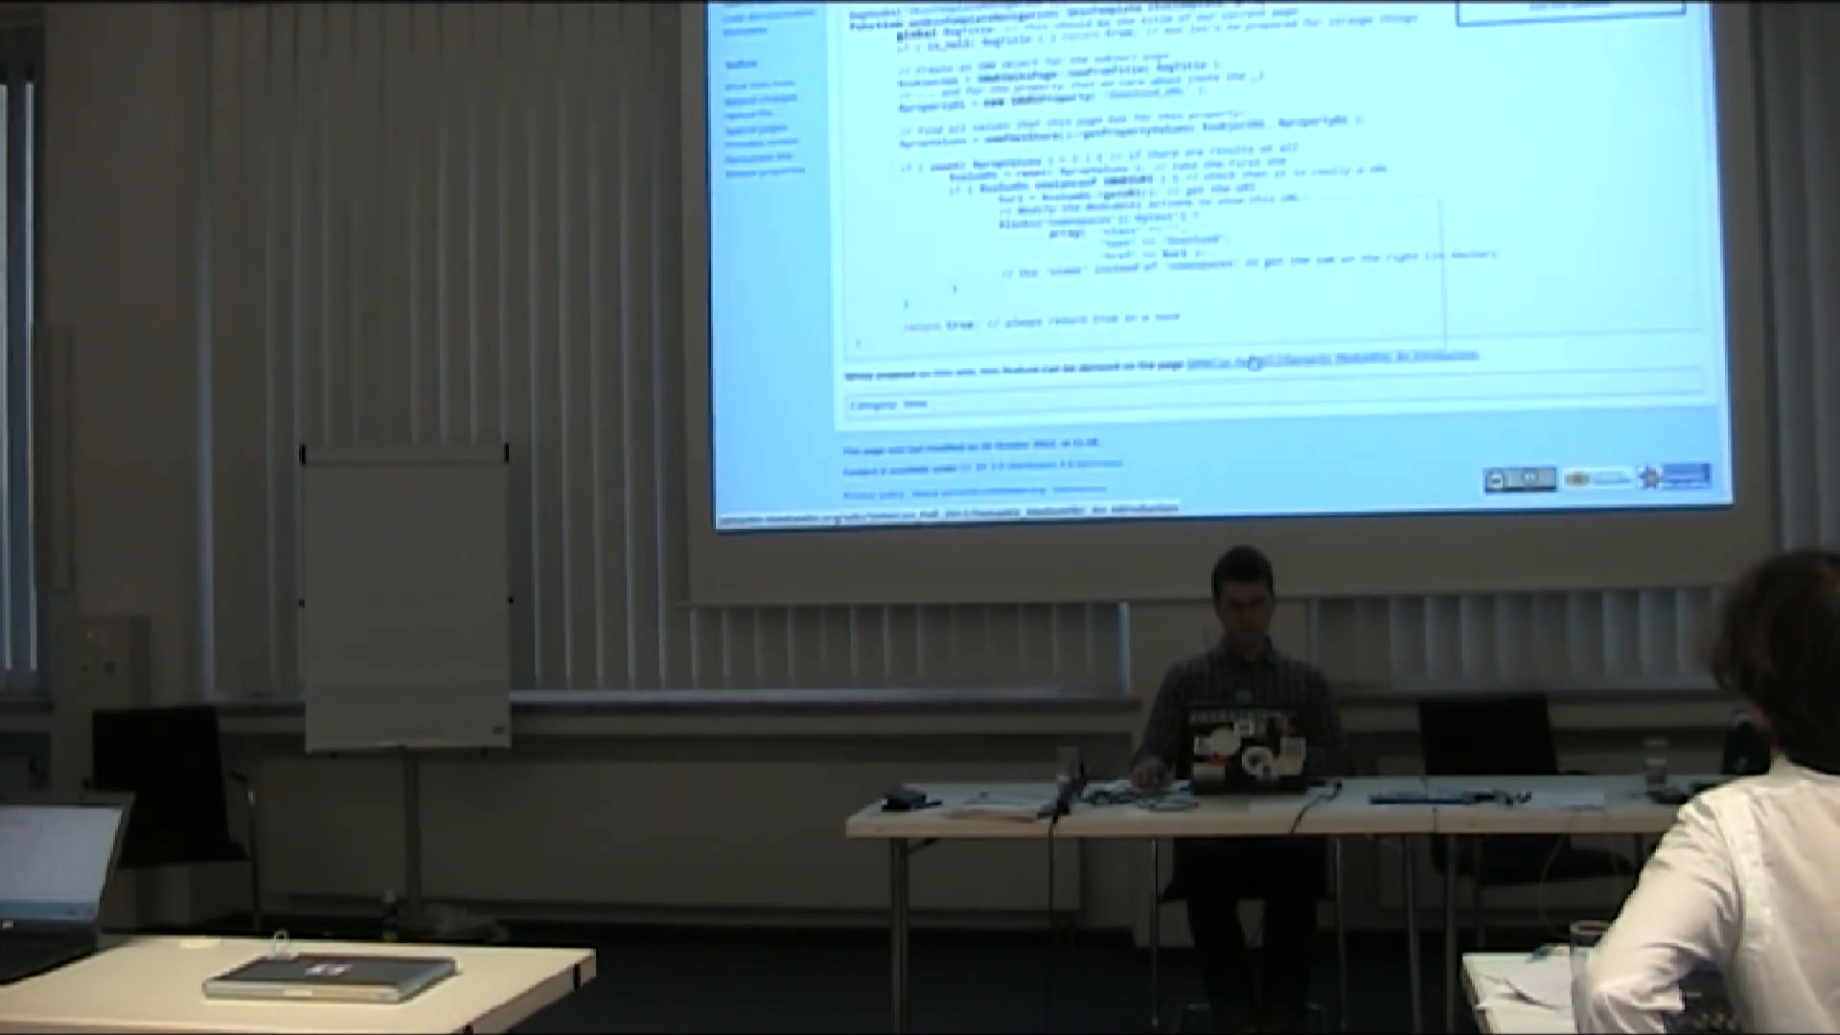
Step: Open the 'SMWCon Fall 2012/Semantic MediaWiki: An Introduction' talk page from the code page link
{"action": "right_click", "coordinate": [1350, 211]}
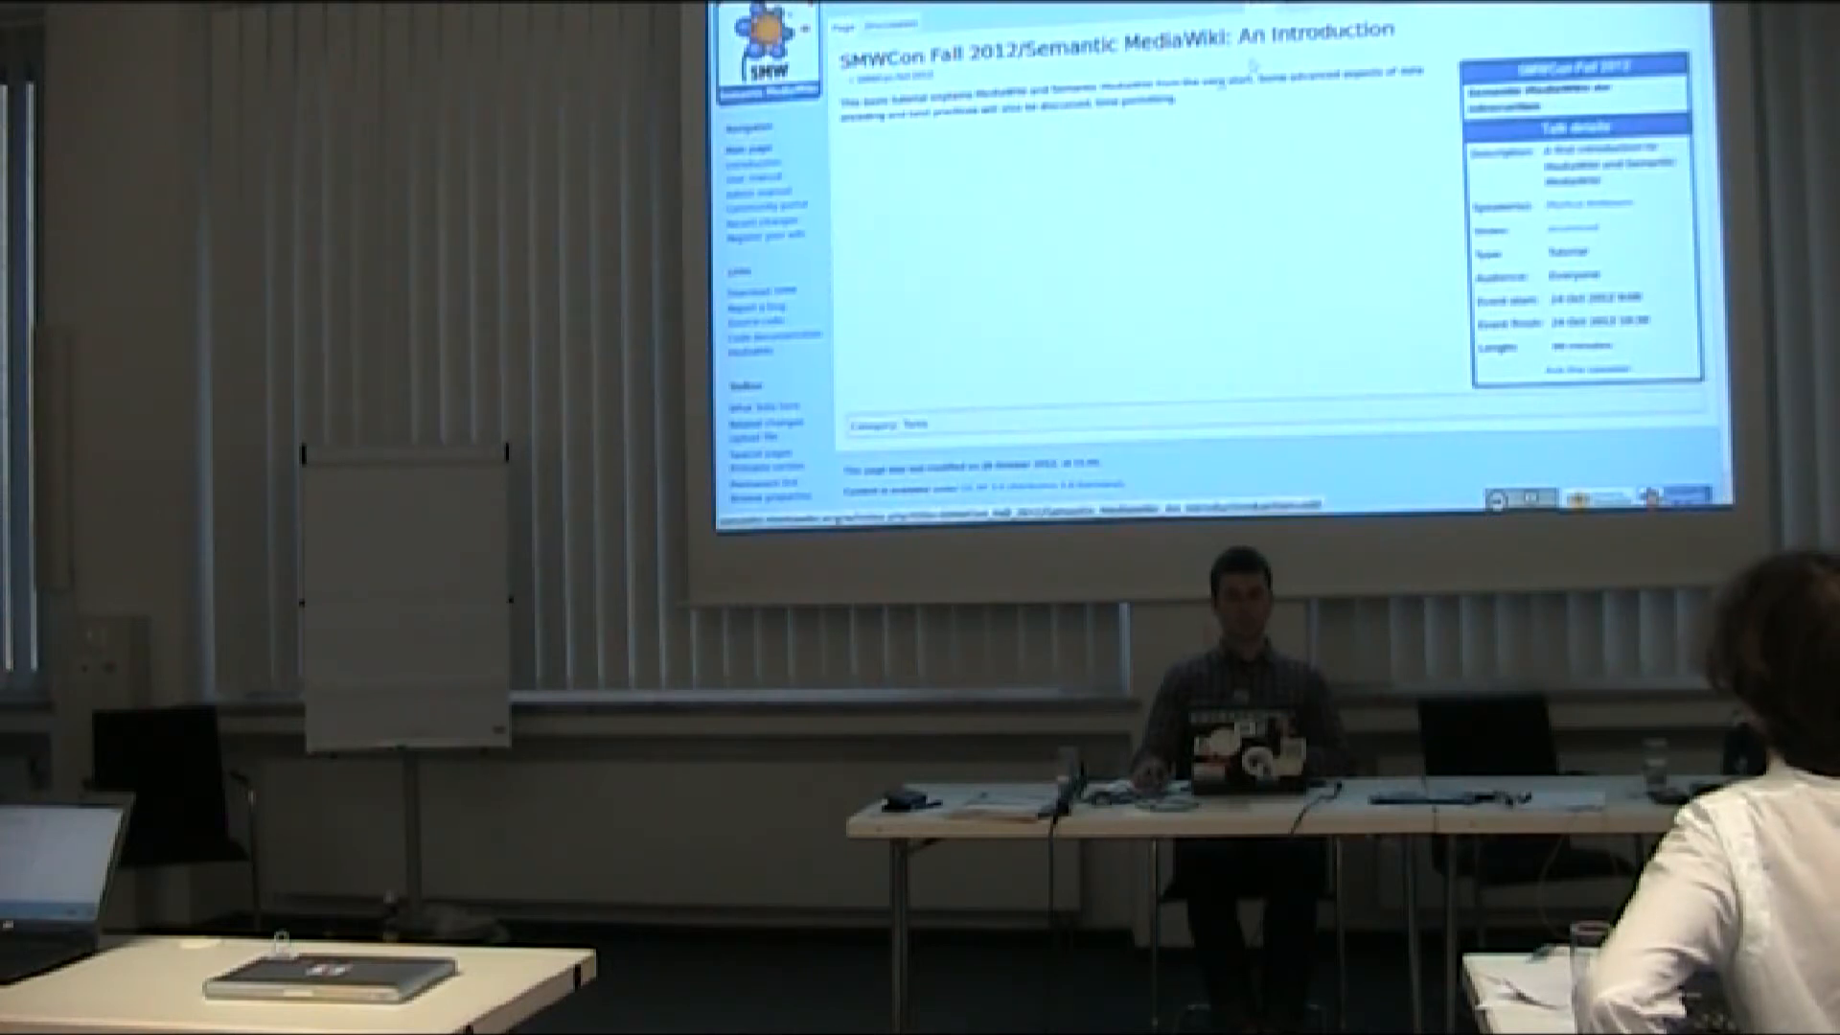
Step: Edit the talk page source and scroll to the Talk template's #set Download URL line
{"action": "left_click", "coordinate": [892, 23]}
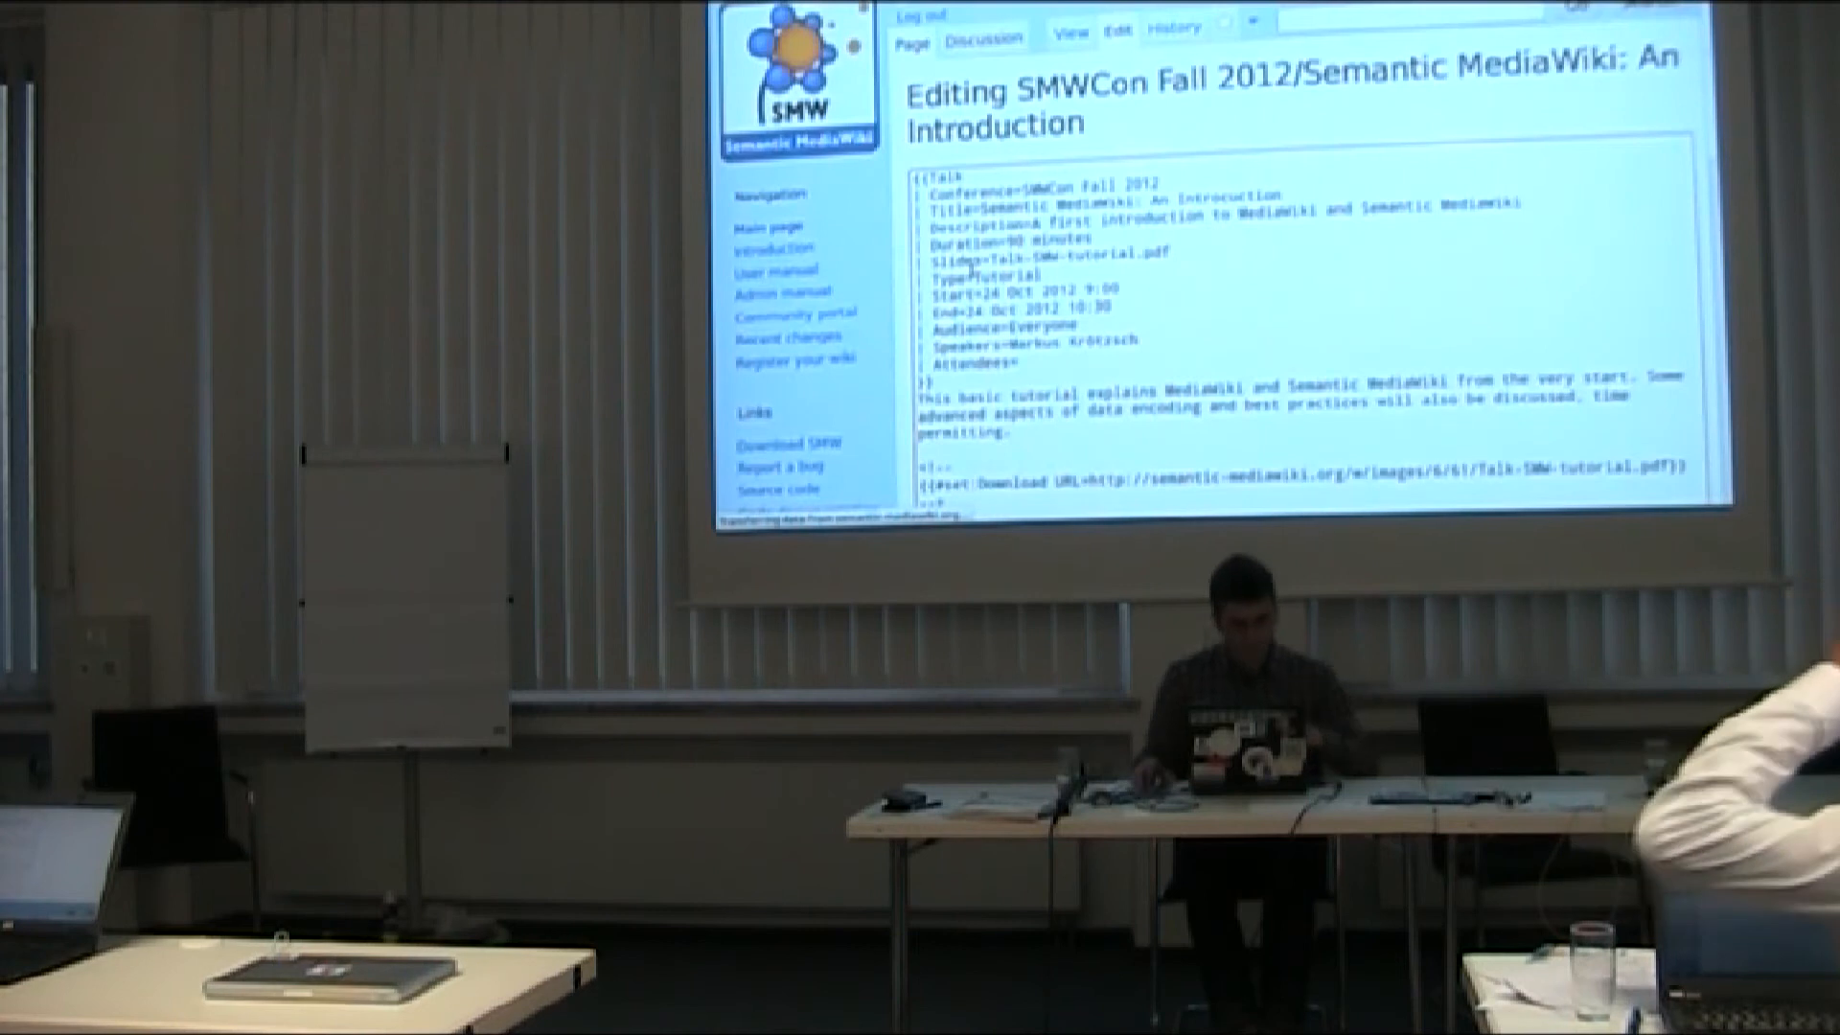
{"action": "scroll", "scroll_direction": "down", "scroll_amount": 3}
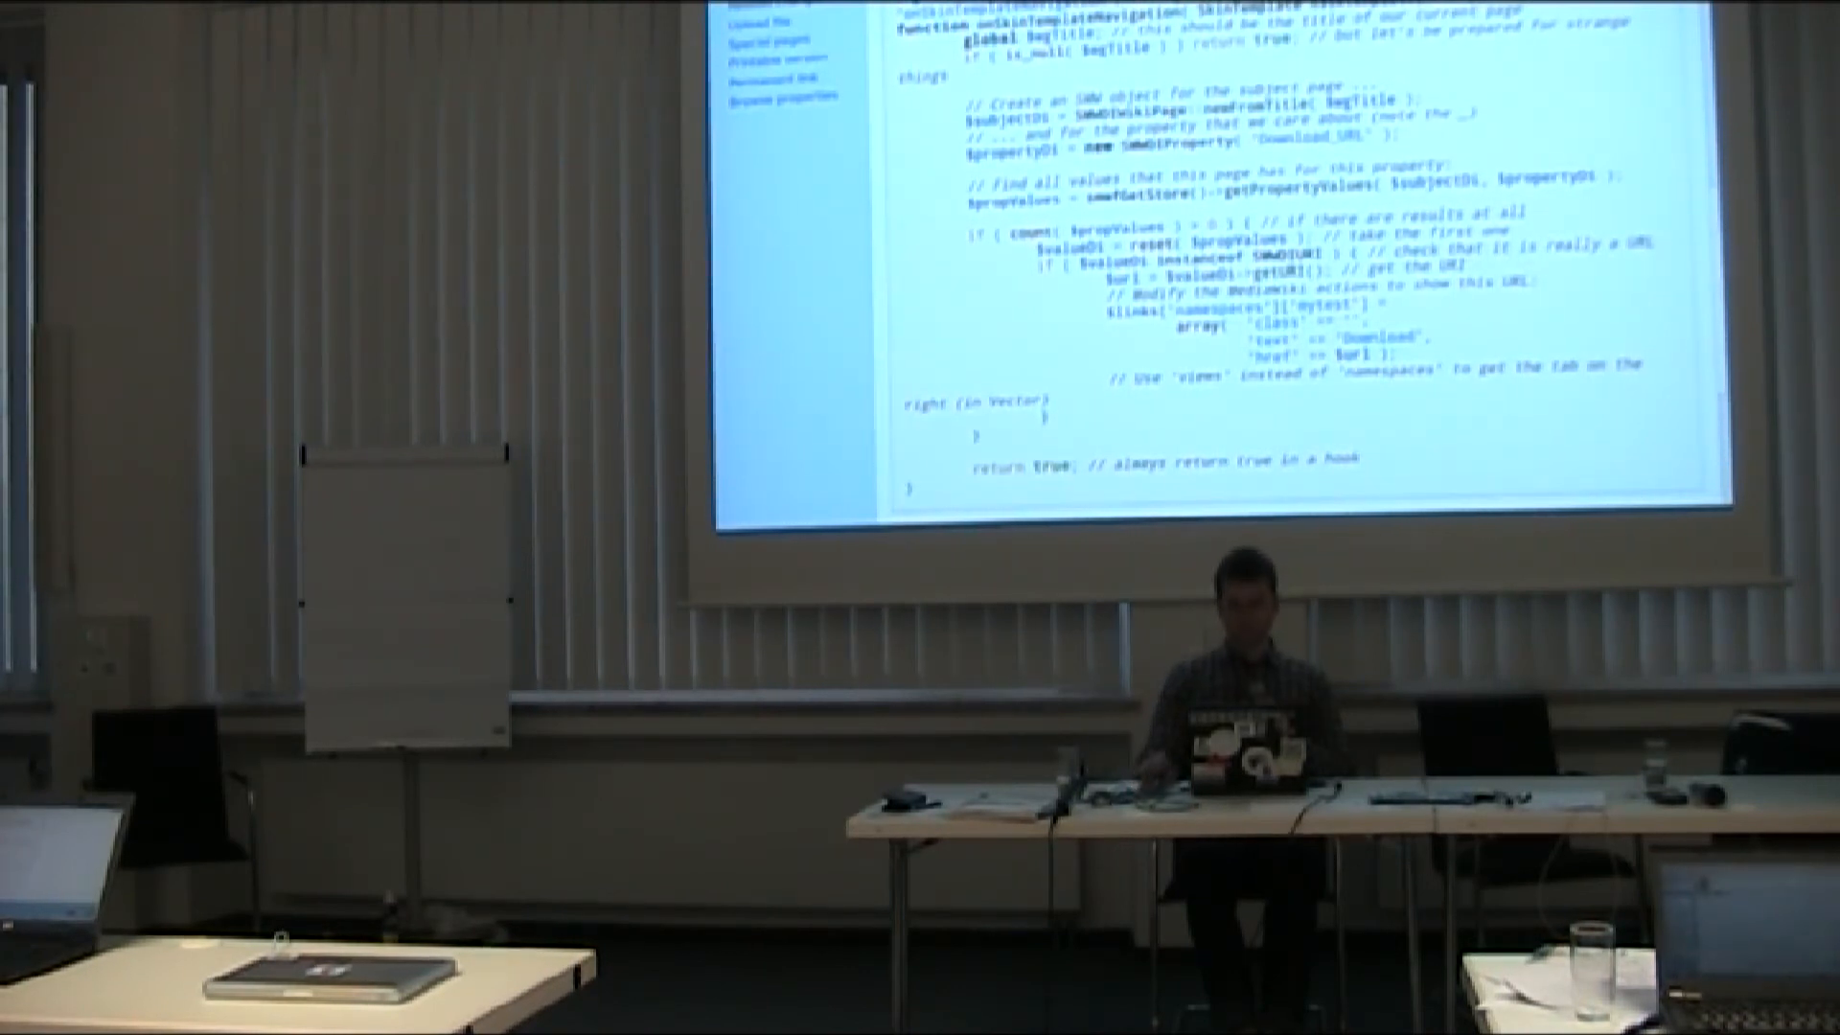
Step: Scroll through the onSkinTemplateNavigation PHP hook code to its closing note
{"action": "scroll", "scroll_direction": "down", "scroll_amount": 3}
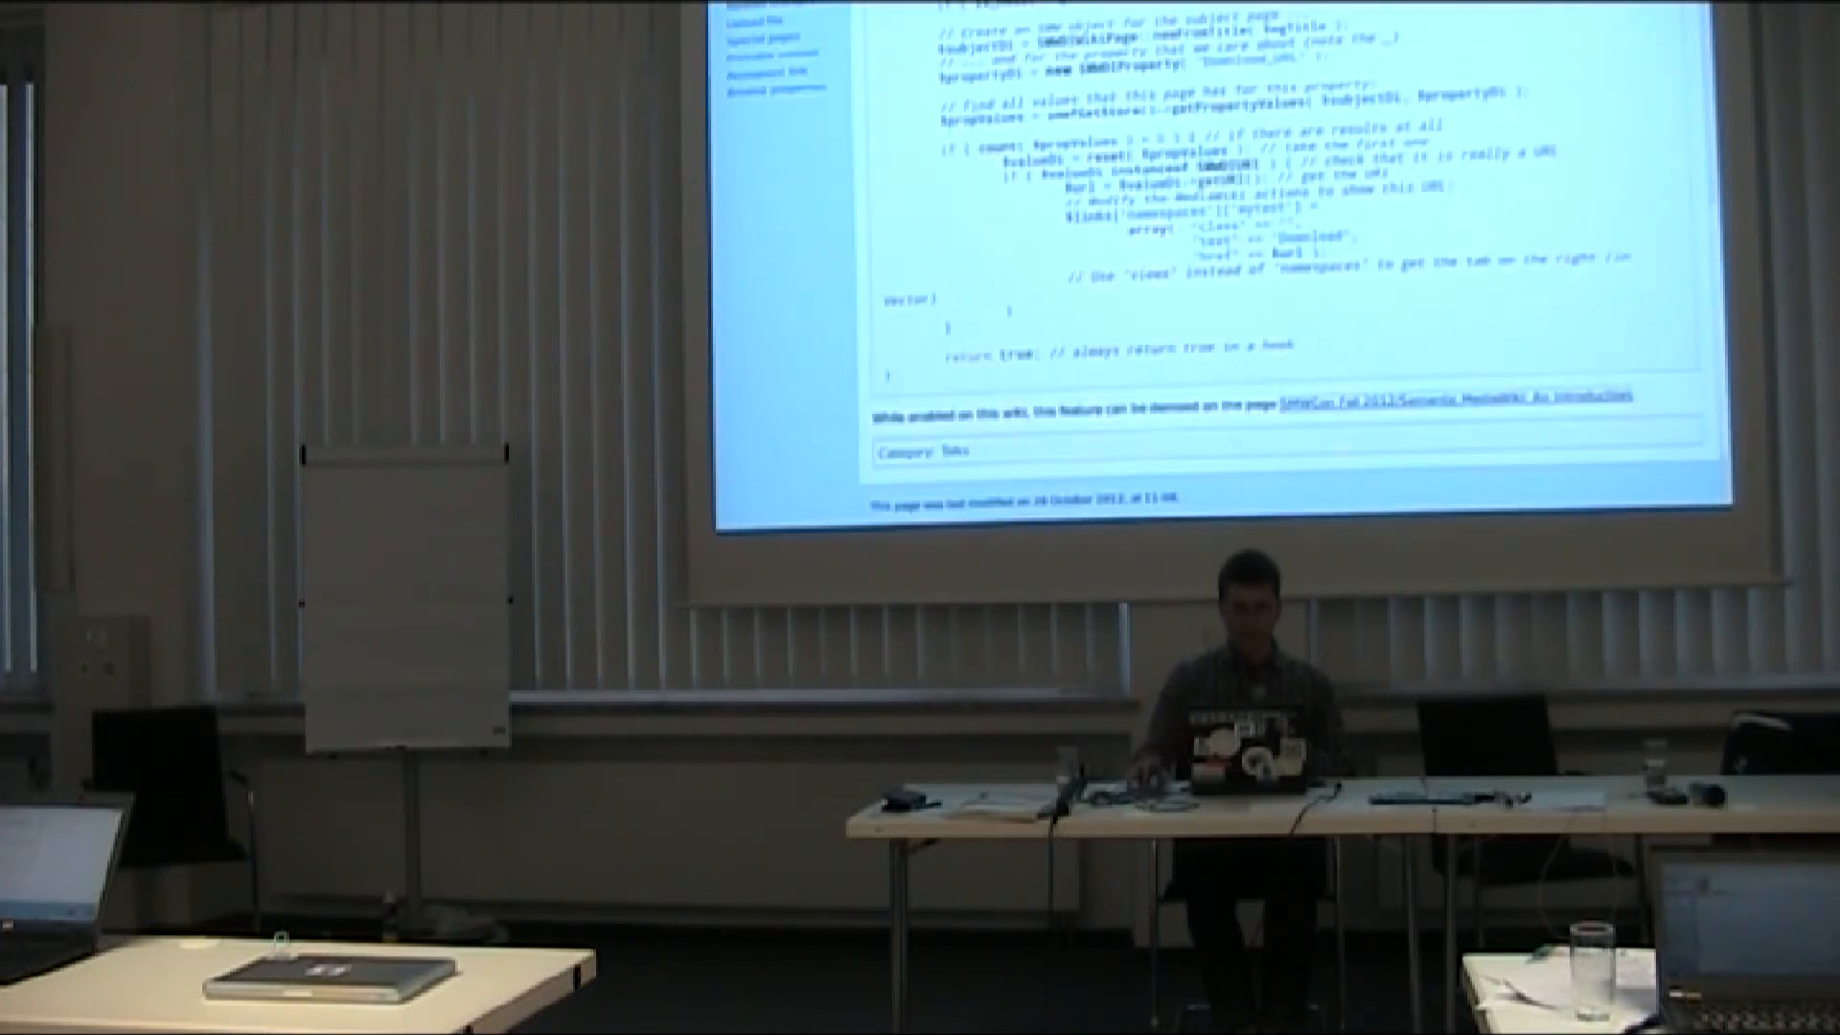